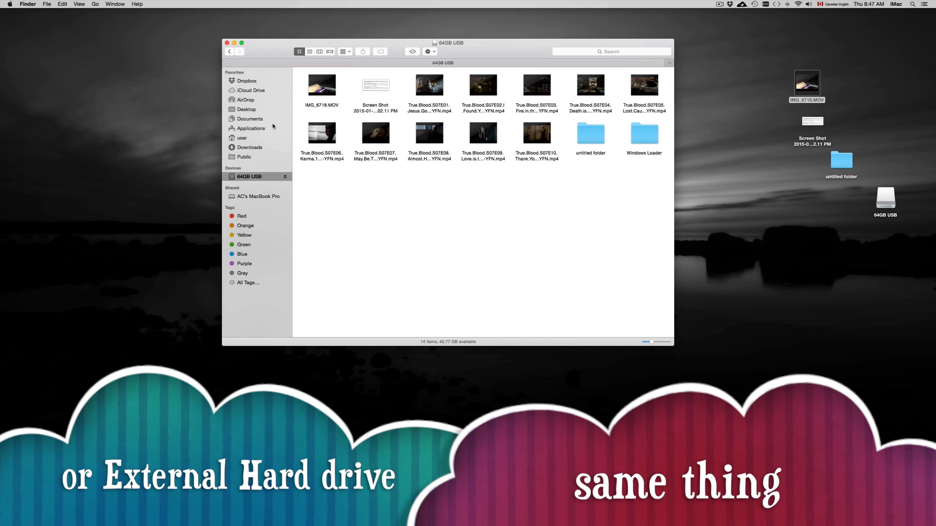
pyautogui.moveTo(409, 505)
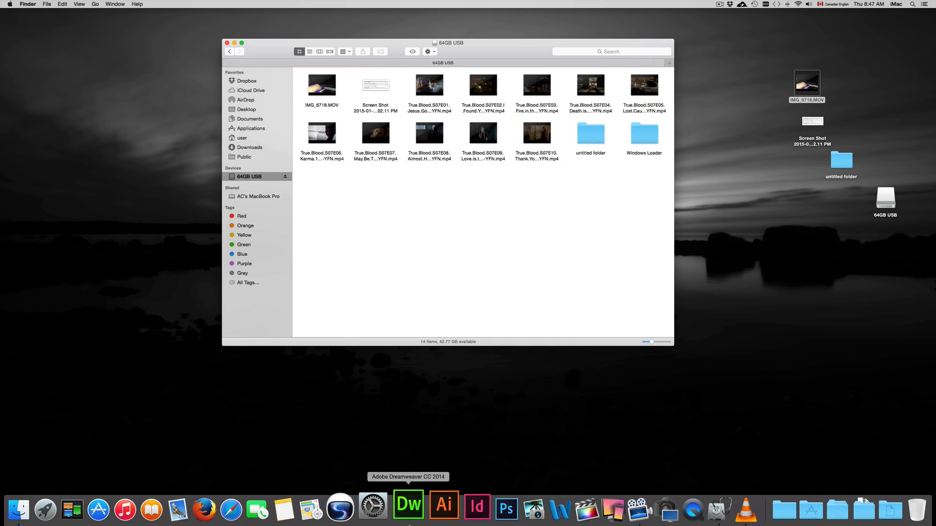
pyautogui.moveTo(696, 510)
pyautogui.write('disk')
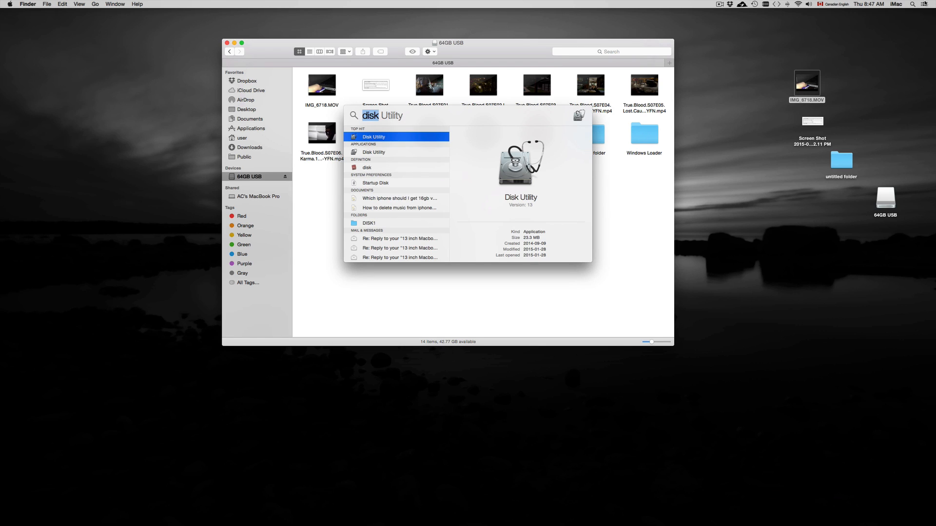
pyautogui.moveTo(411, 162)
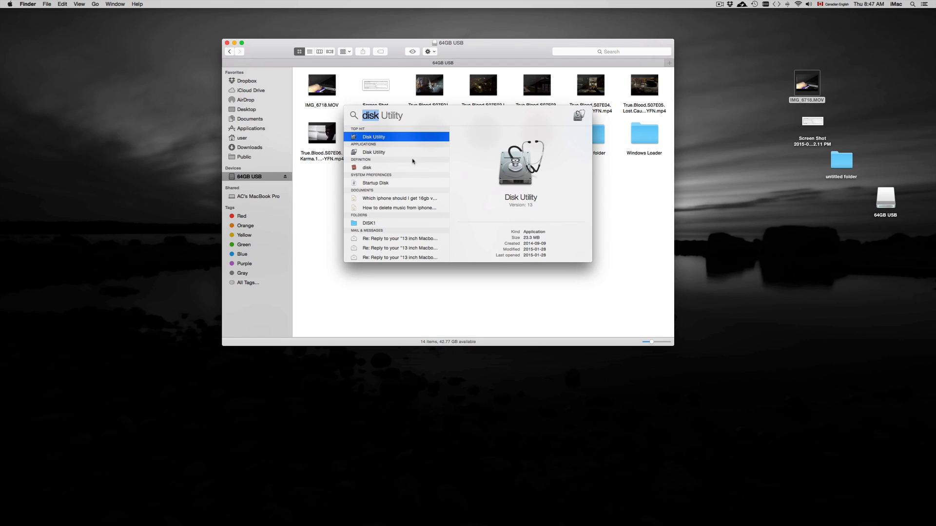
pyautogui.moveTo(367, 138)
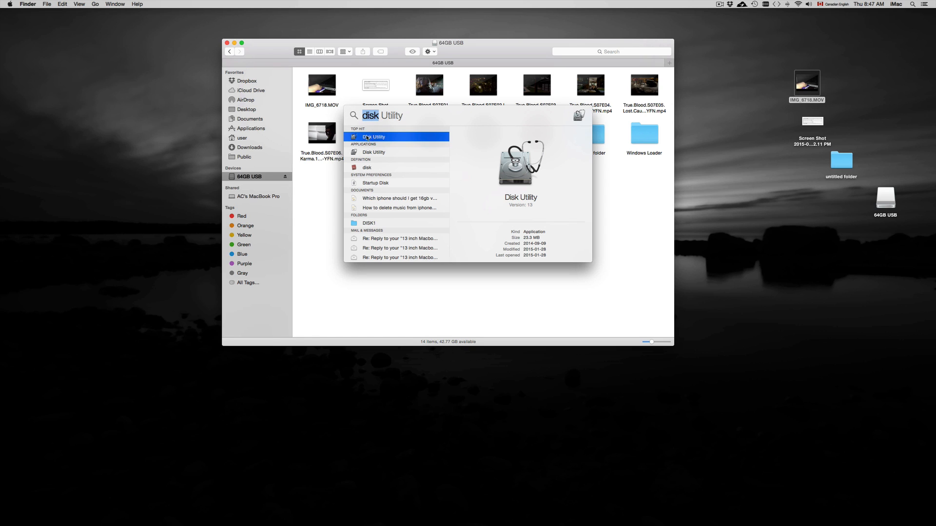
pyautogui.moveTo(386, 125)
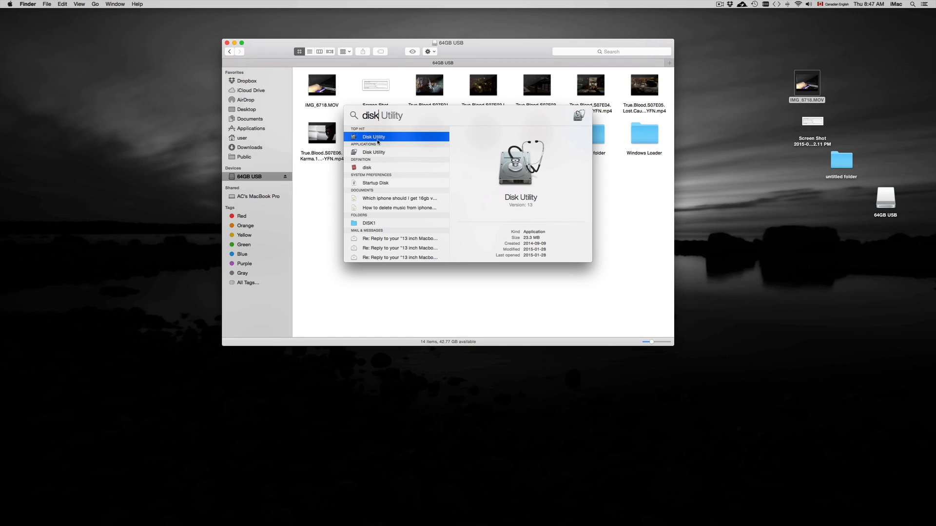
# Step: Launch Disk Utility from the Spotlight search results
pyautogui.click(374, 137)
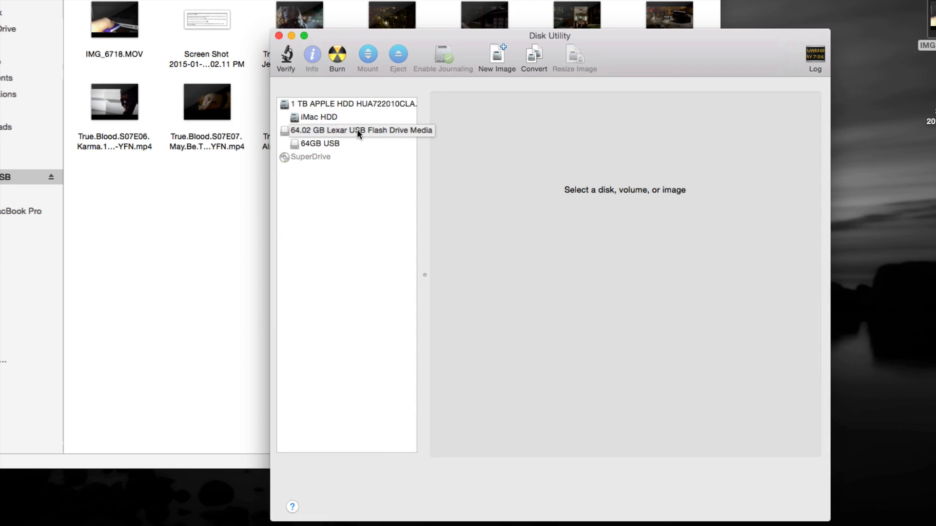
pyautogui.moveTo(387, 133)
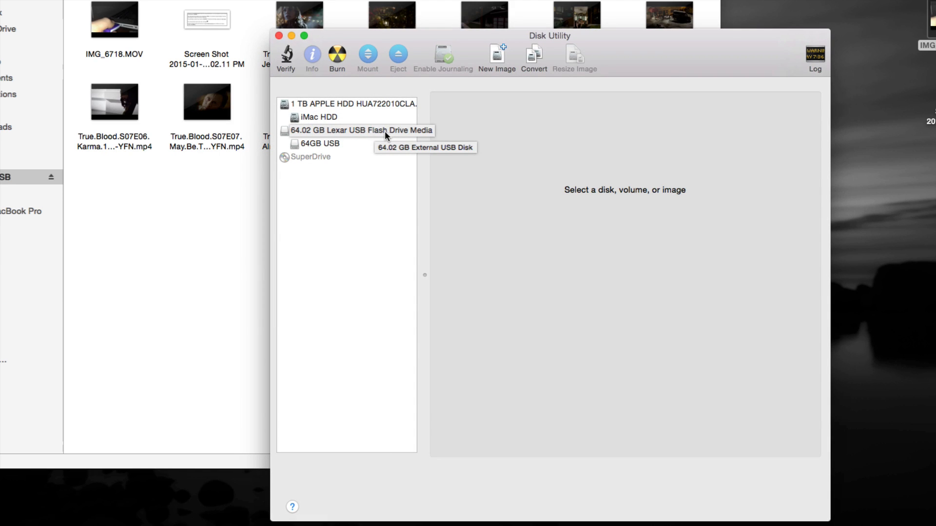
# Step: View the Lexar drive's details, then its 64GB USB volume, then the drive again
pyautogui.click(356, 131)
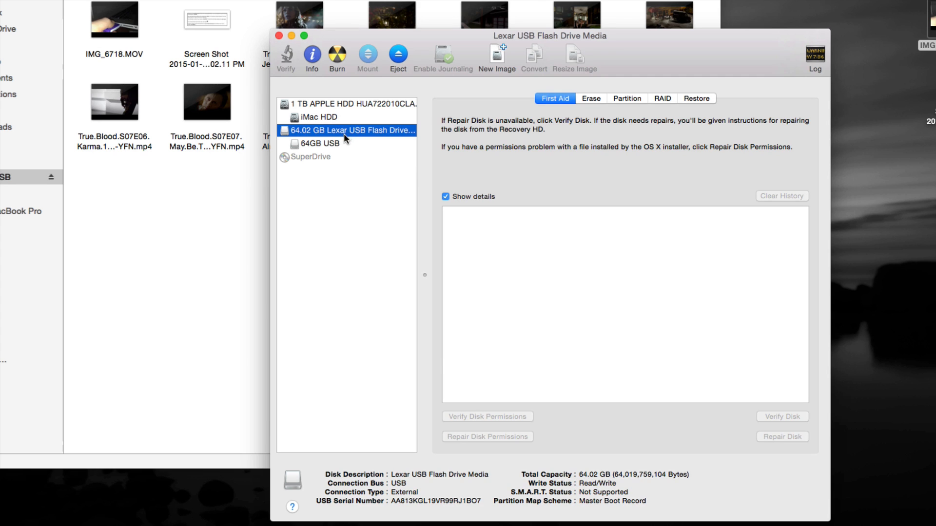
pyautogui.moveTo(341, 143)
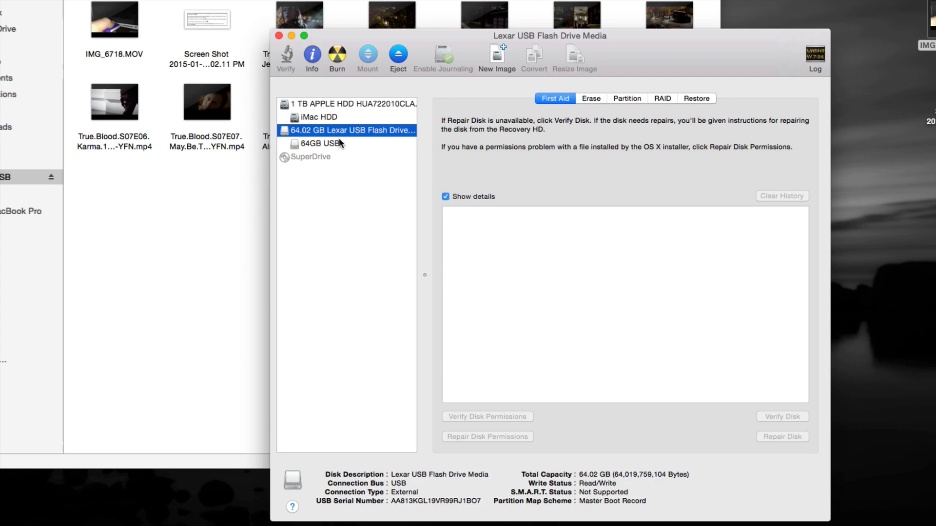
pyautogui.click(319, 143)
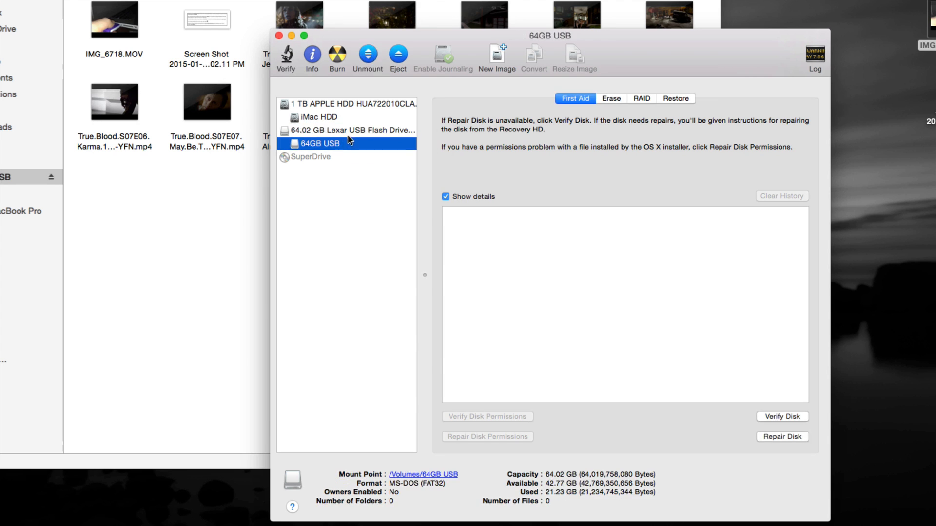
pyautogui.click(351, 131)
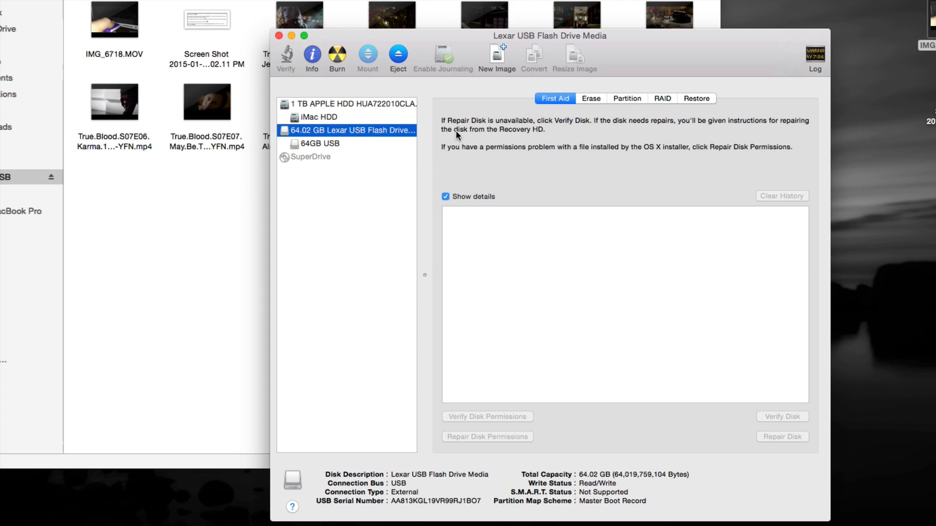
pyautogui.moveTo(505, 133)
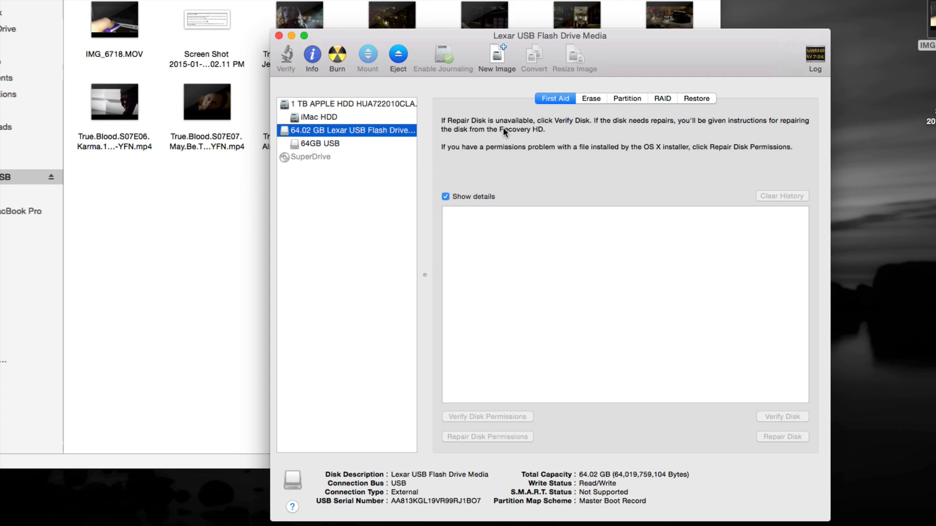
pyautogui.moveTo(557, 123)
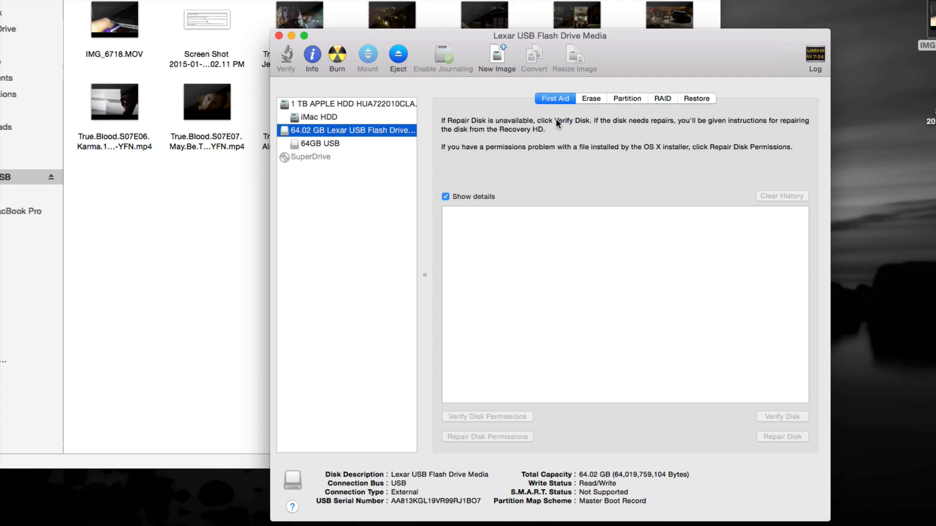
pyautogui.click(591, 99)
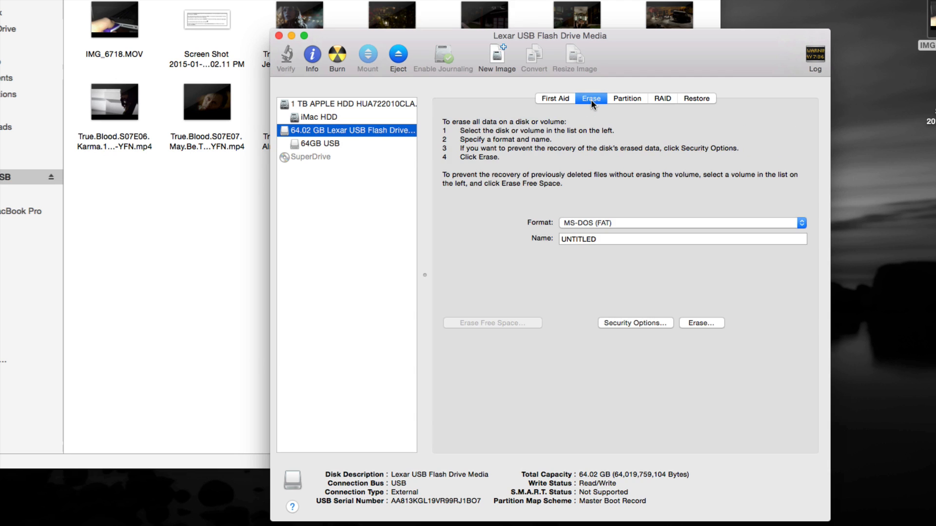
pyautogui.moveTo(598, 105)
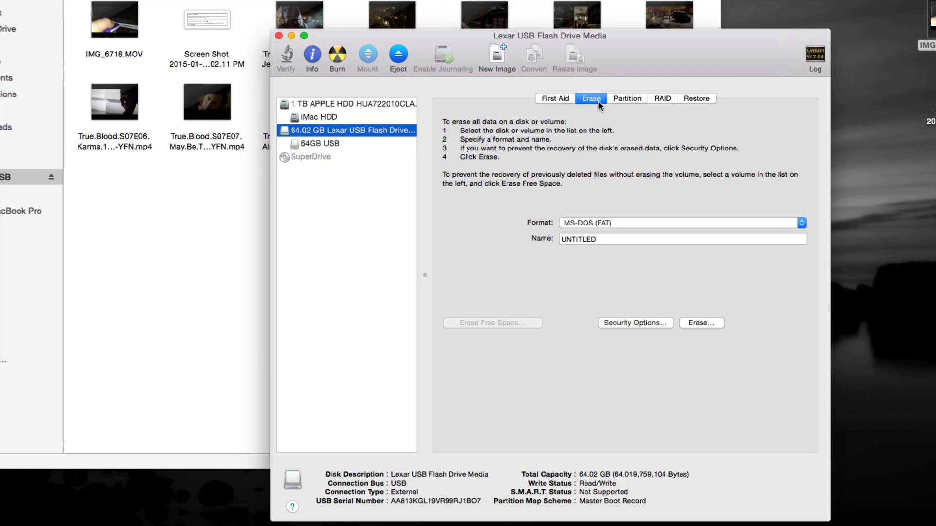
pyautogui.moveTo(644, 232)
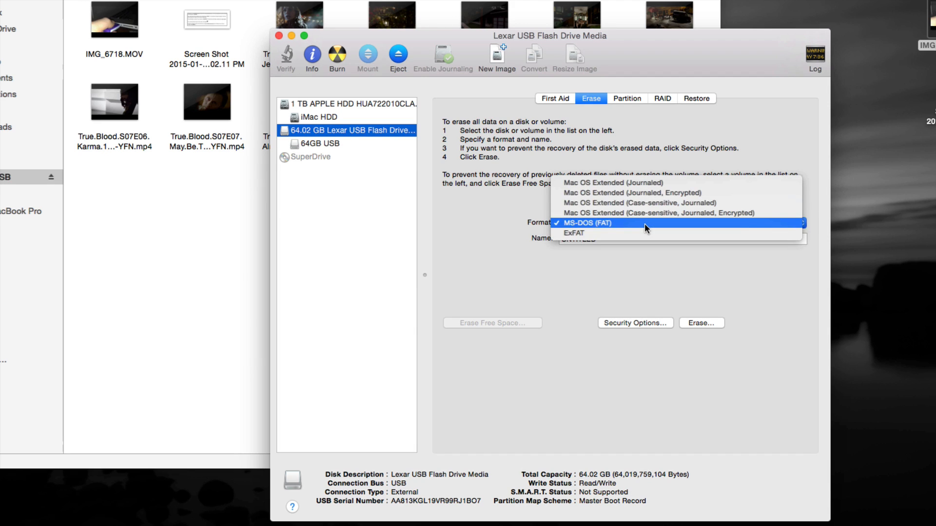
pyautogui.moveTo(639, 233)
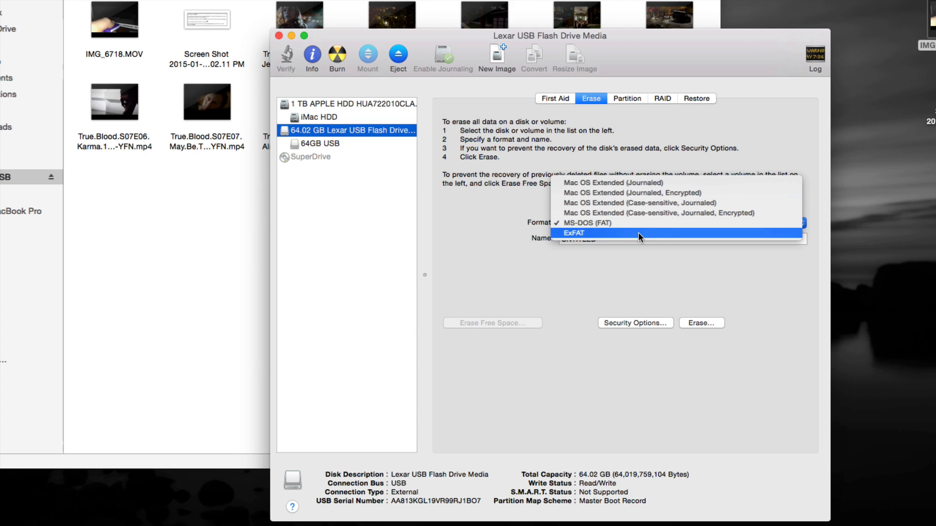
pyautogui.click(586, 222)
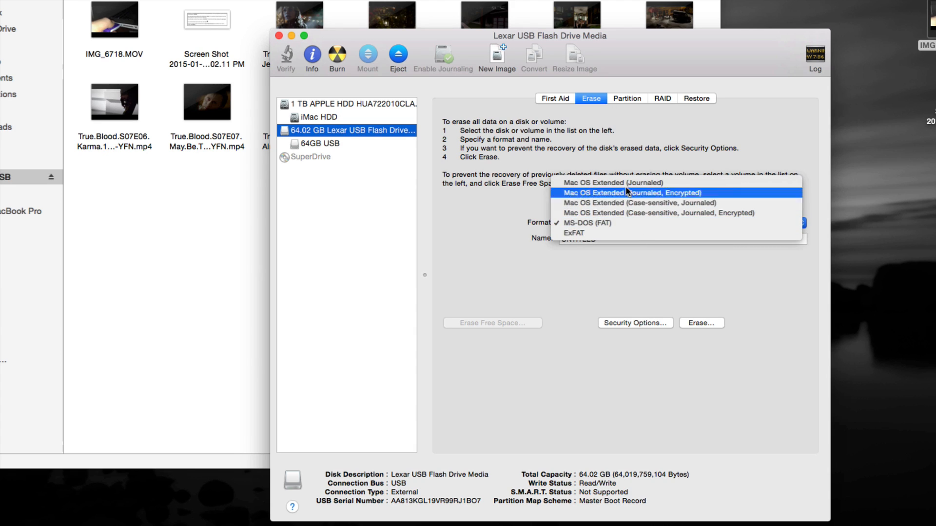
pyautogui.click(587, 223)
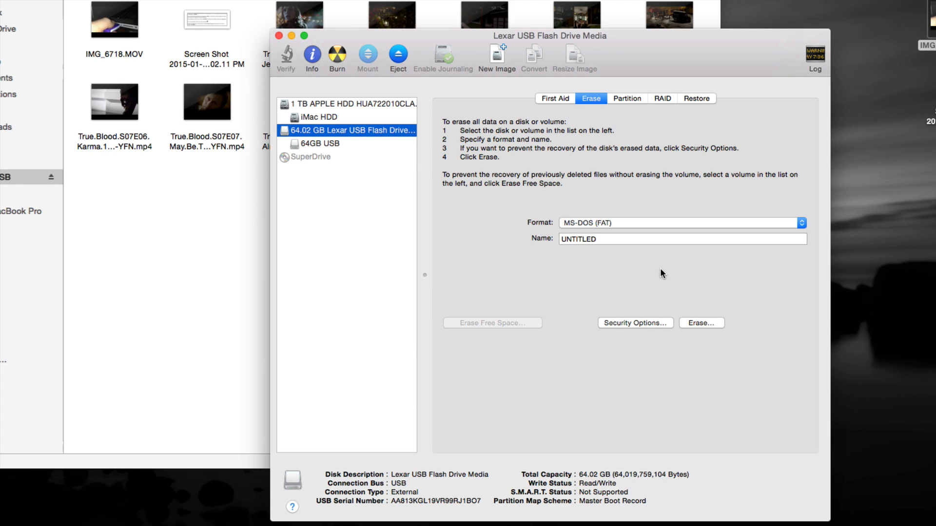
pyautogui.moveTo(634, 259)
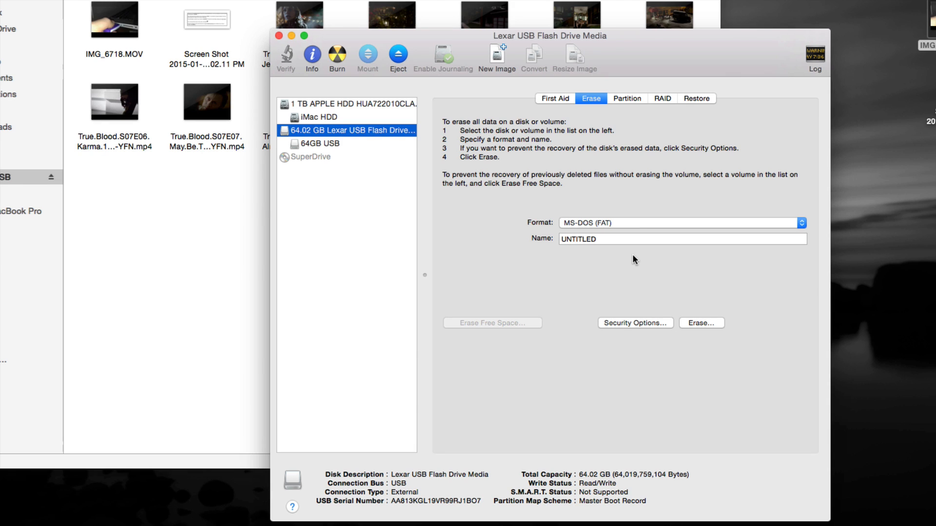
pyautogui.moveTo(666, 251)
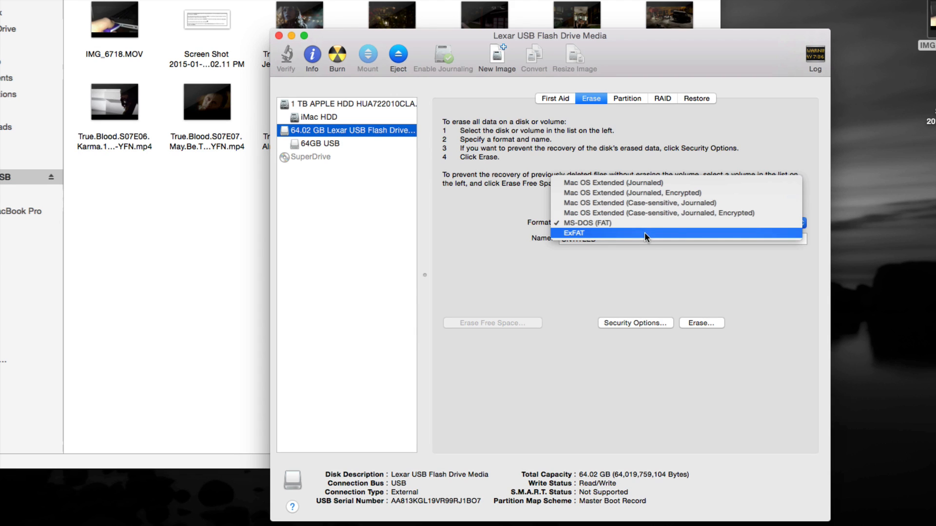
pyautogui.moveTo(566, 237)
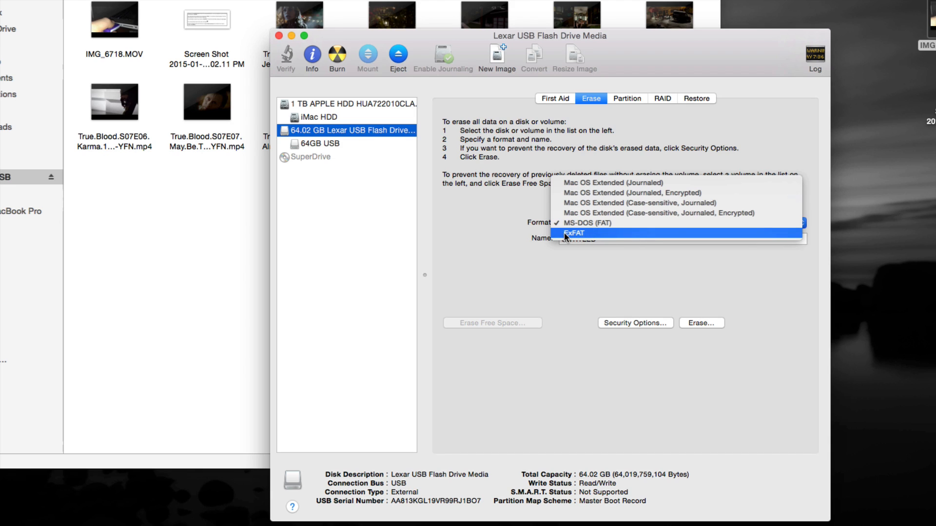
pyautogui.moveTo(622, 292)
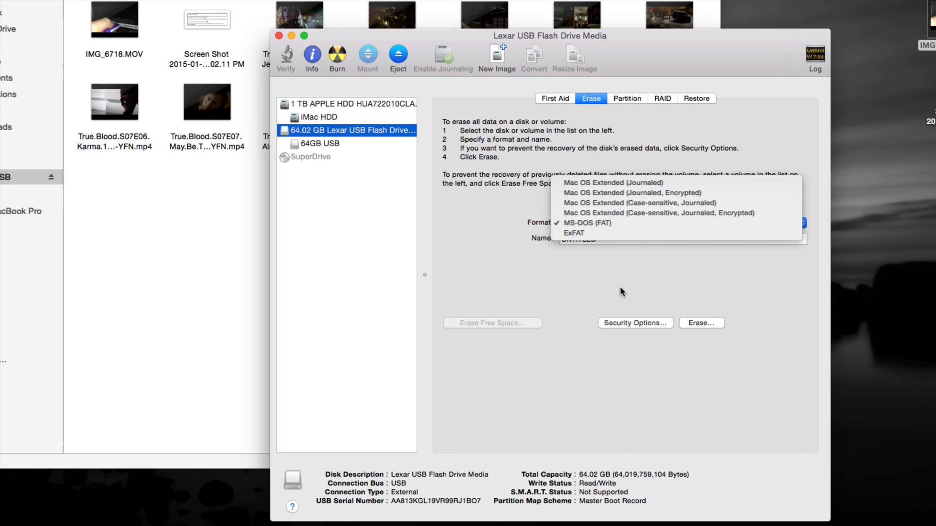
pyautogui.moveTo(614, 183)
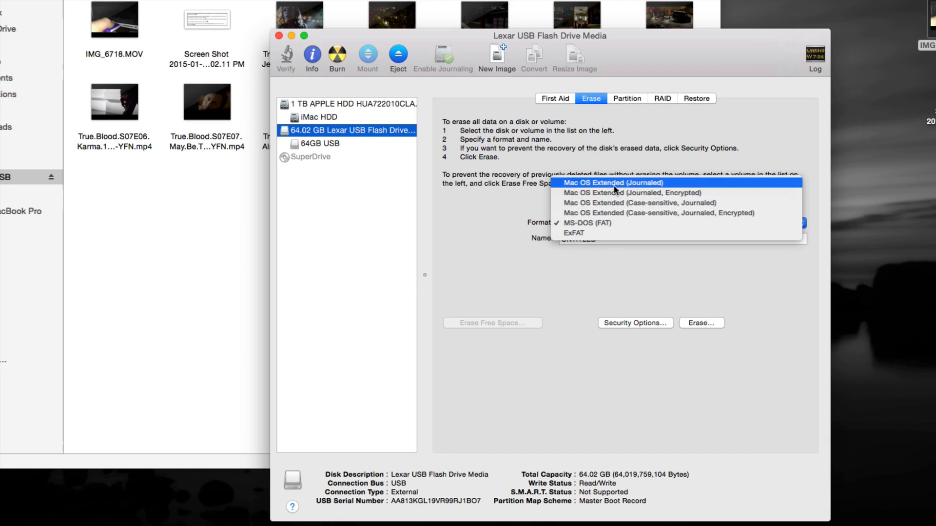
pyautogui.moveTo(586, 187)
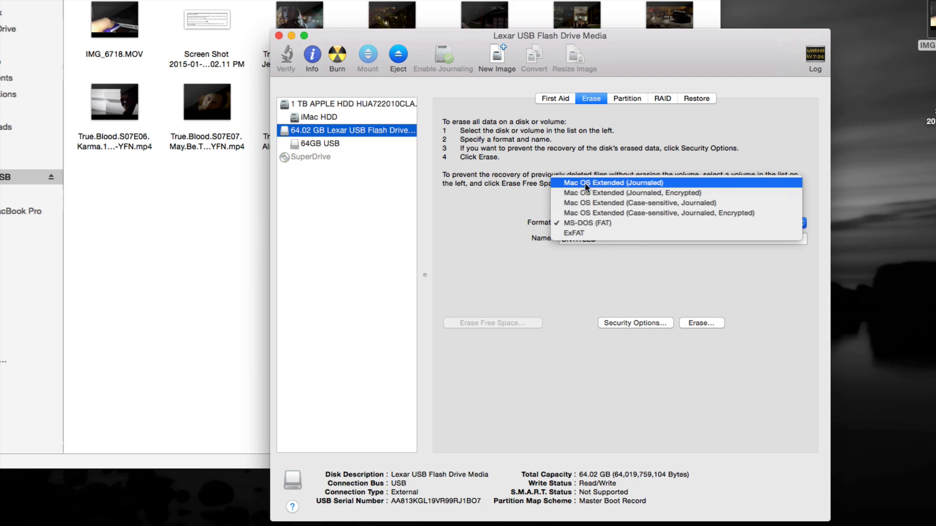
pyautogui.moveTo(631, 189)
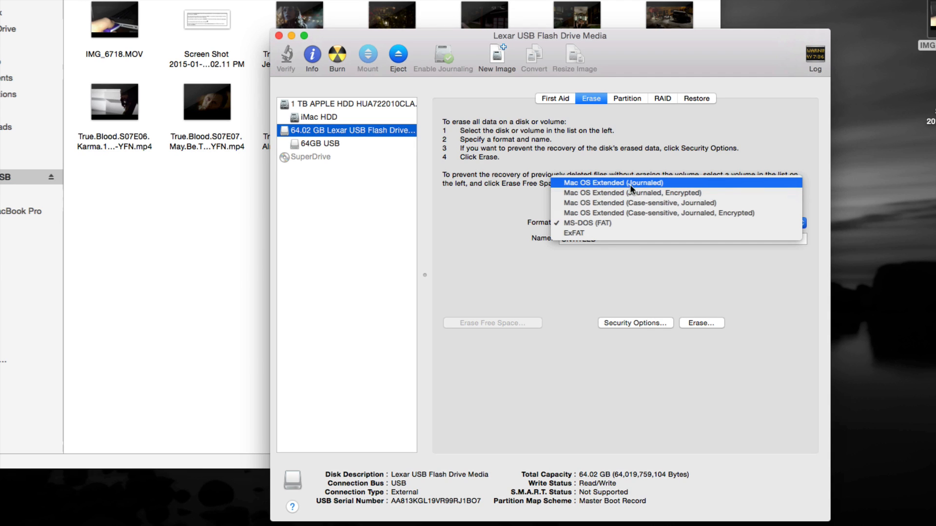
pyautogui.moveTo(642, 189)
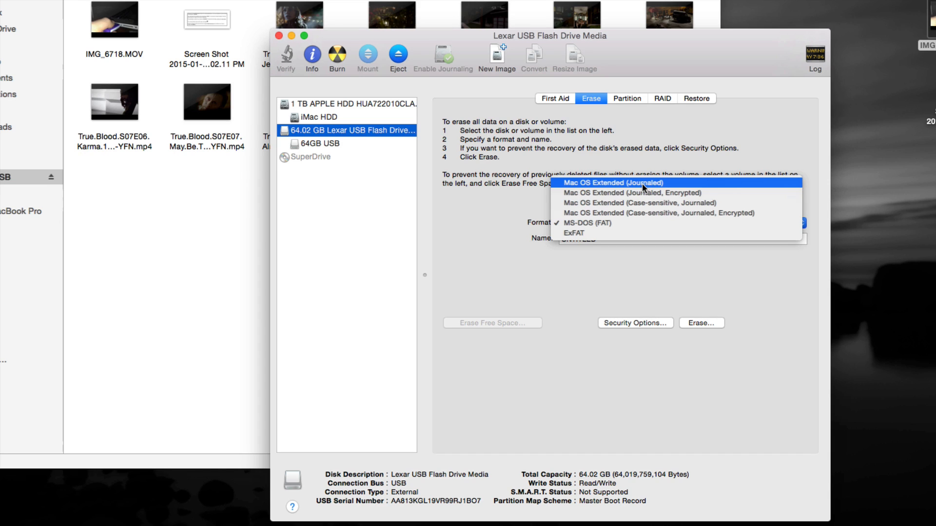
pyautogui.moveTo(603, 247)
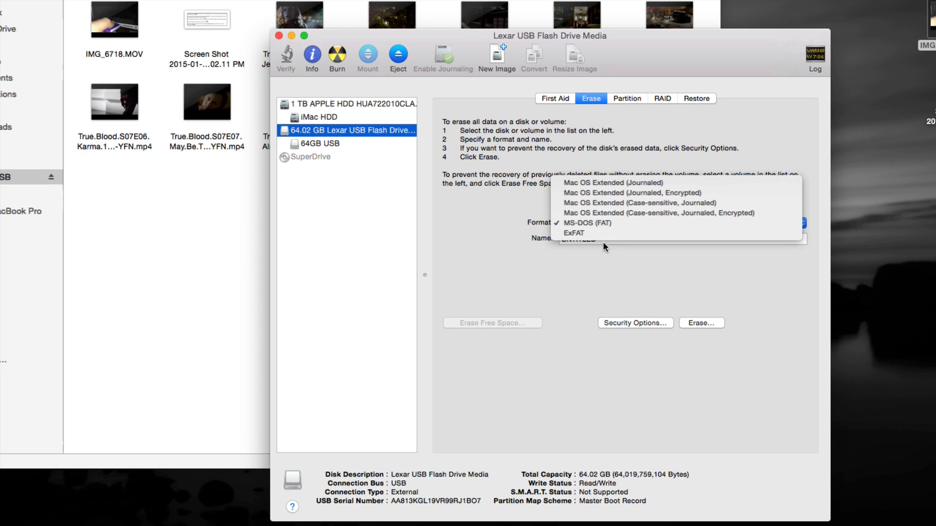
pyautogui.moveTo(589, 231)
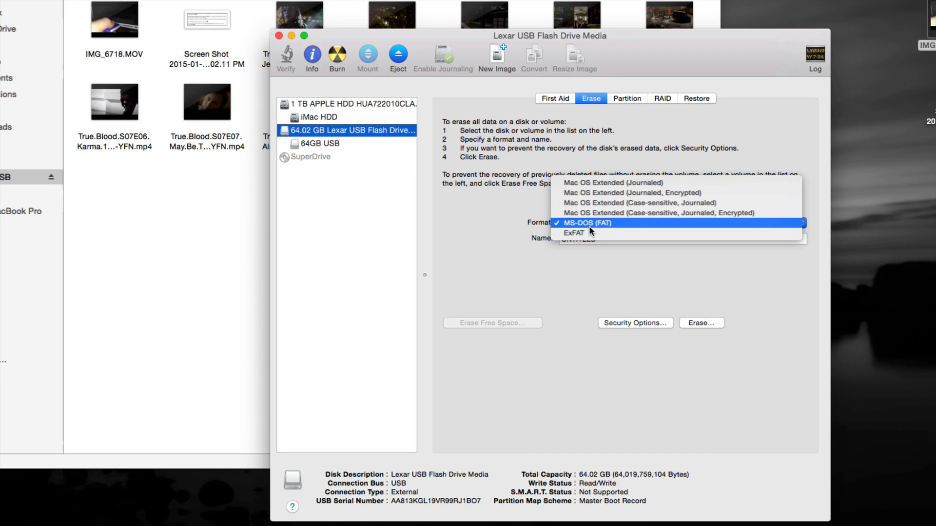
pyautogui.moveTo(585, 233)
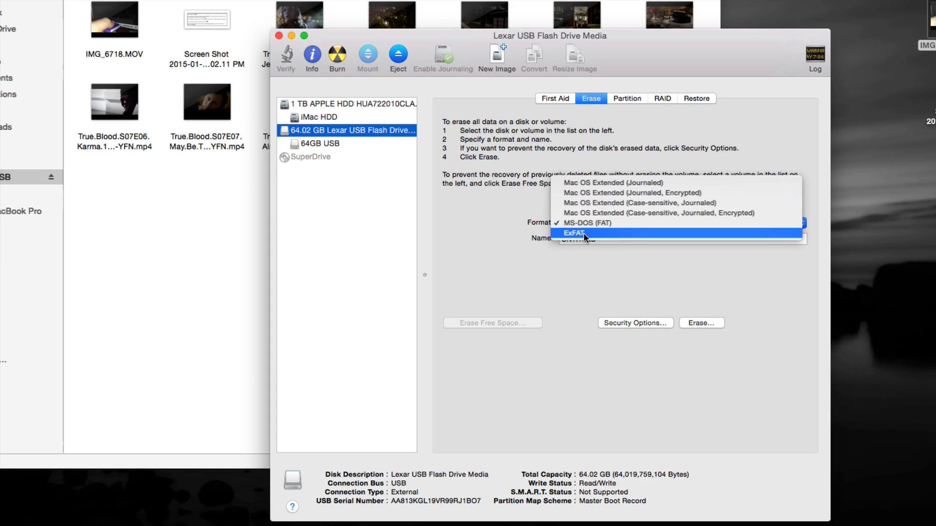
pyautogui.moveTo(599, 244)
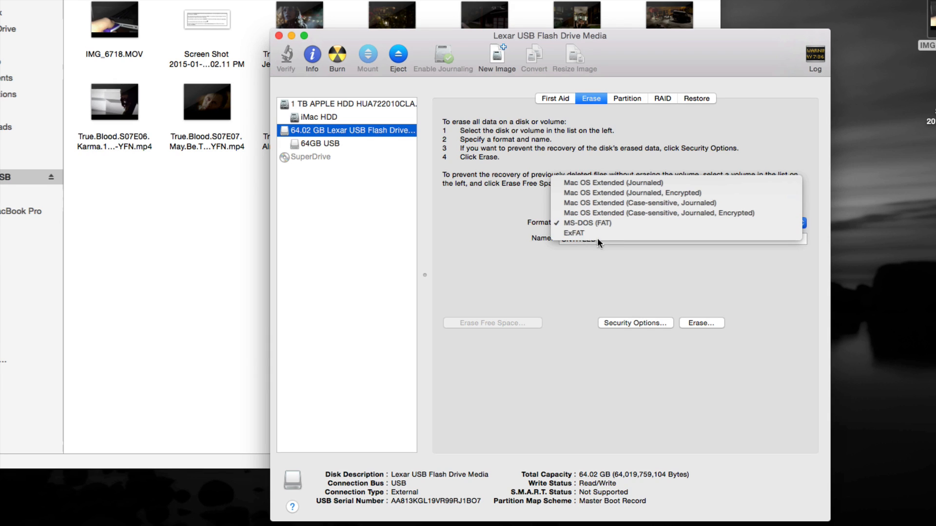
pyautogui.click(587, 224)
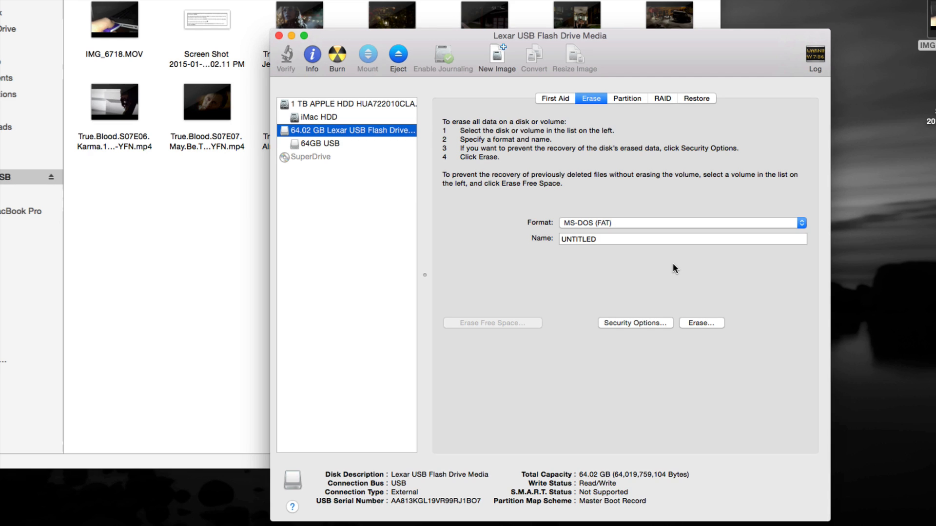
pyautogui.click(799, 223)
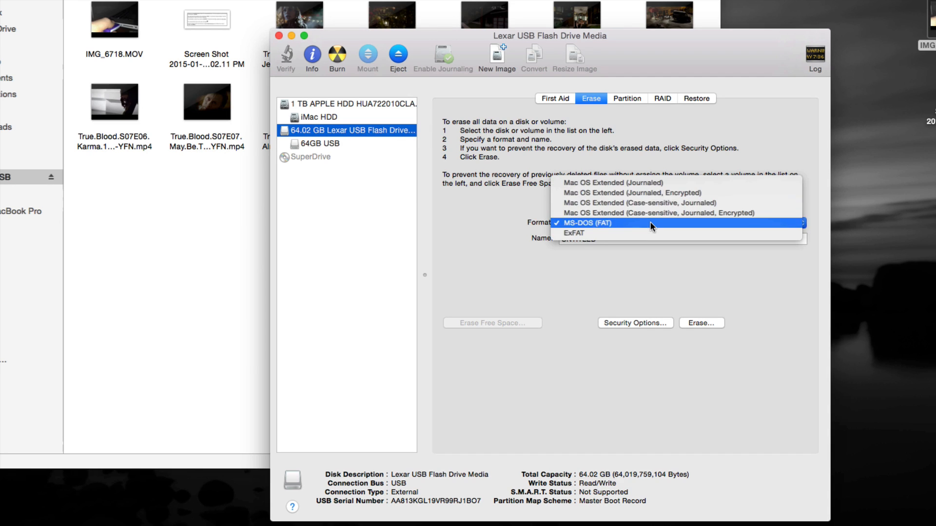
pyautogui.moveTo(648, 183)
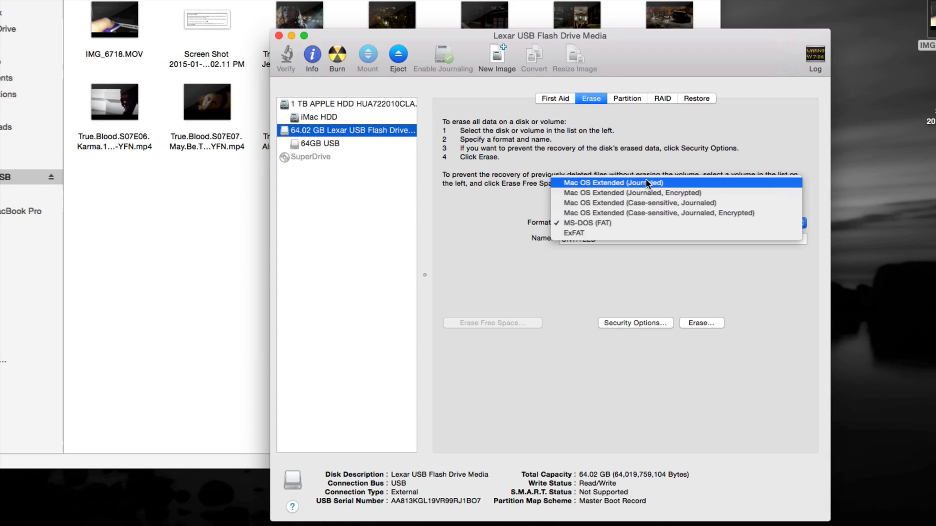
pyautogui.moveTo(631, 287)
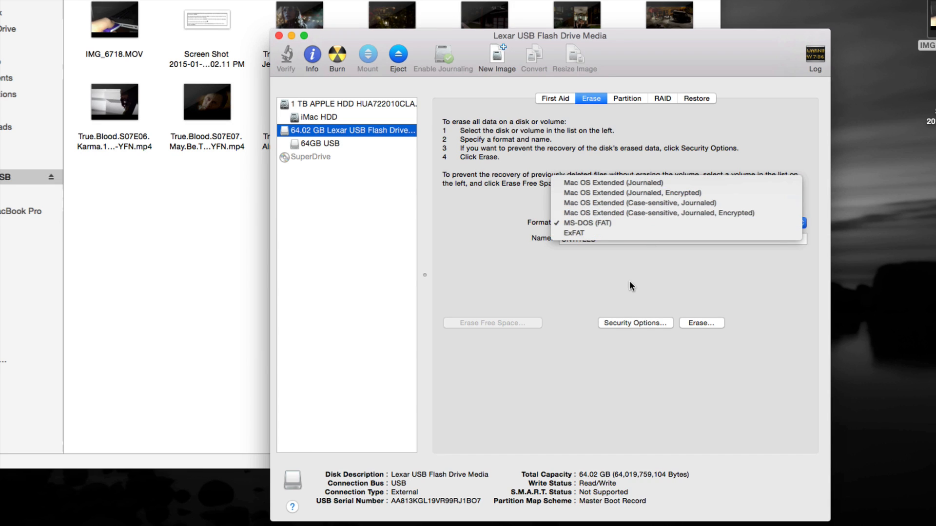
pyautogui.moveTo(626, 223)
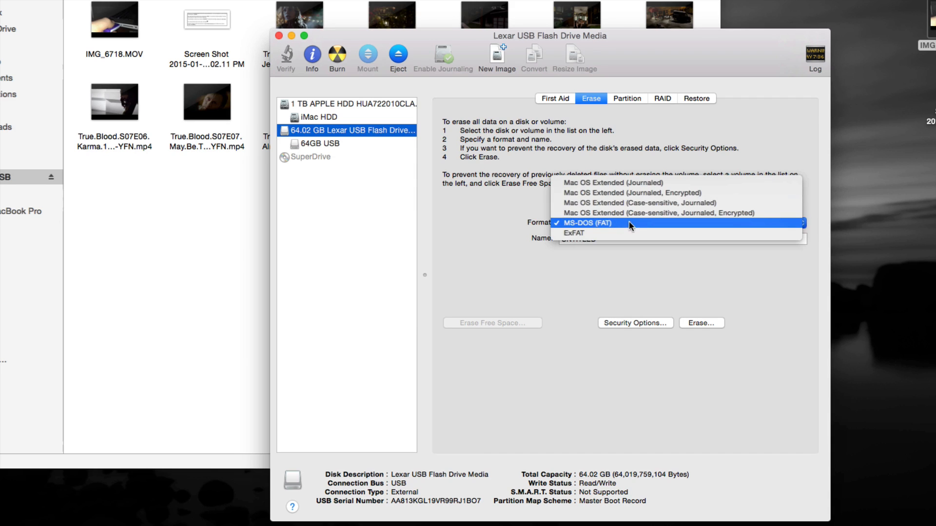
pyautogui.moveTo(643, 228)
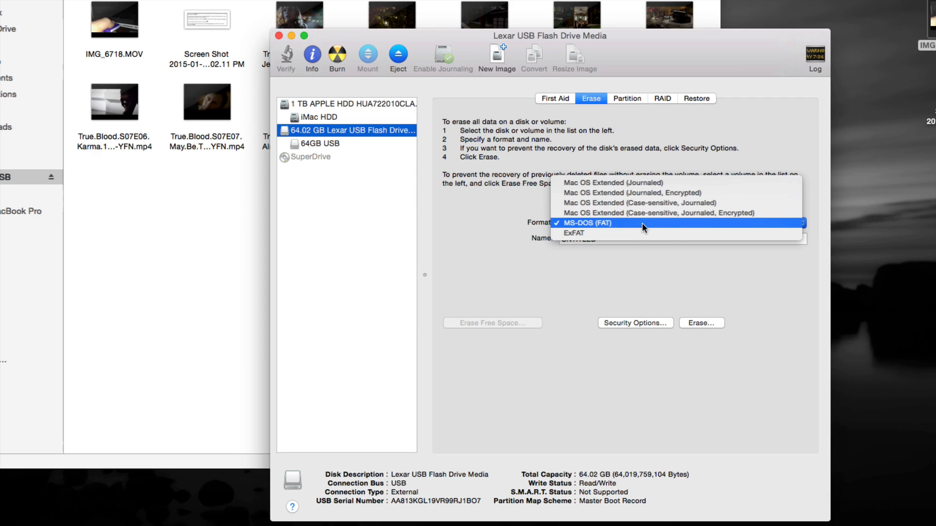
pyautogui.click(587, 223)
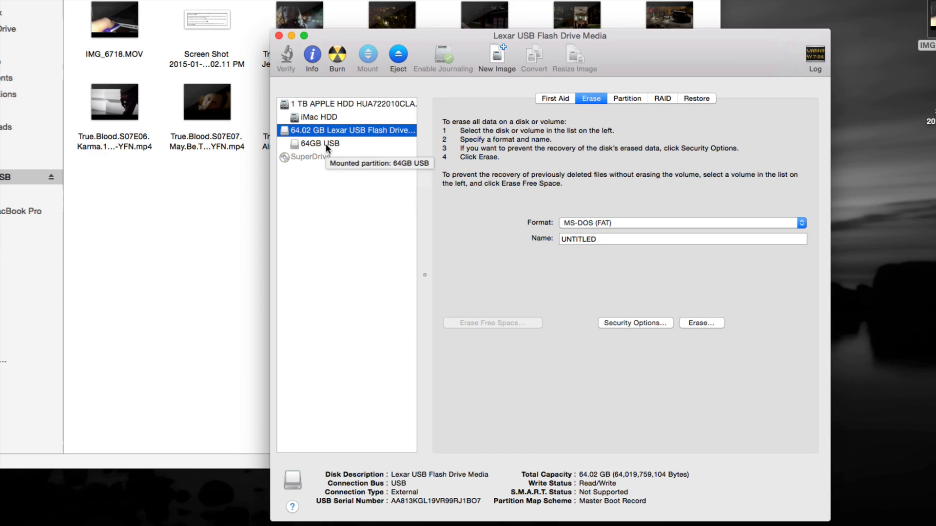
pyautogui.moveTo(573, 284)
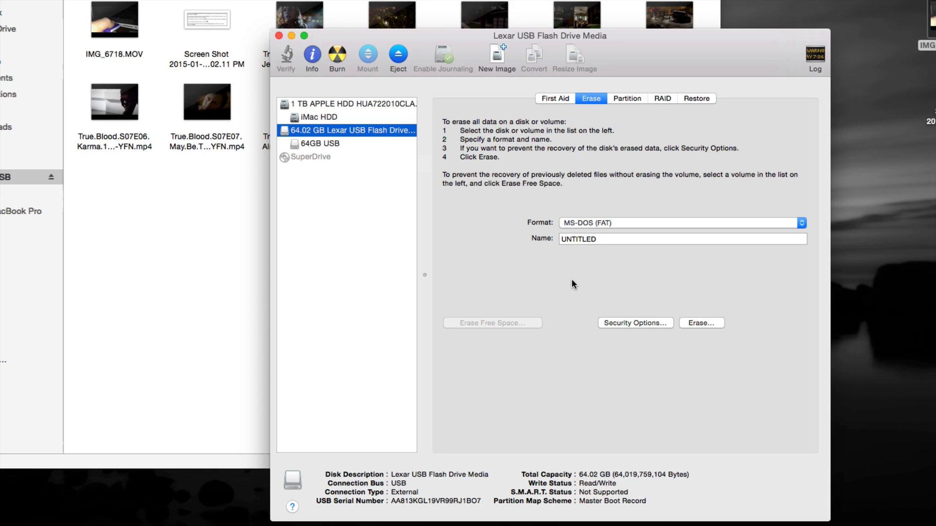
pyautogui.moveTo(626, 229)
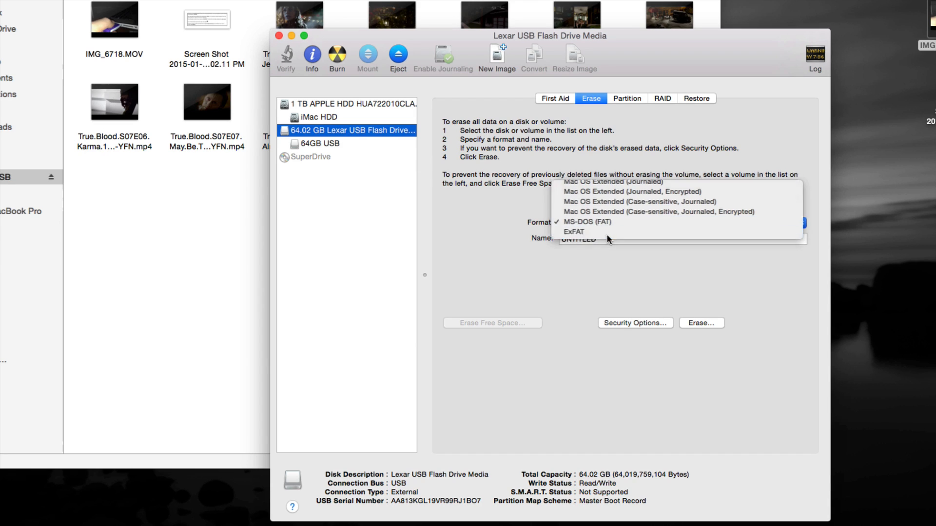
pyautogui.click(573, 232)
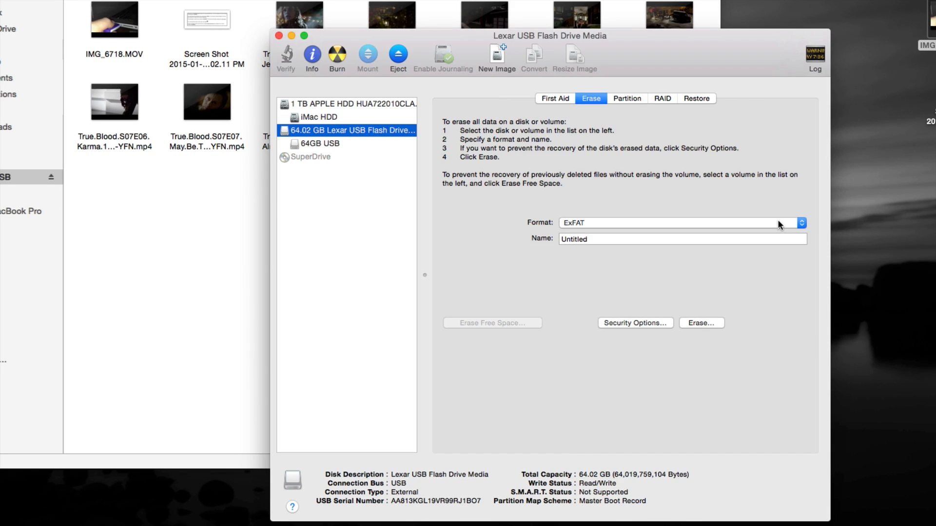
pyautogui.moveTo(785, 290)
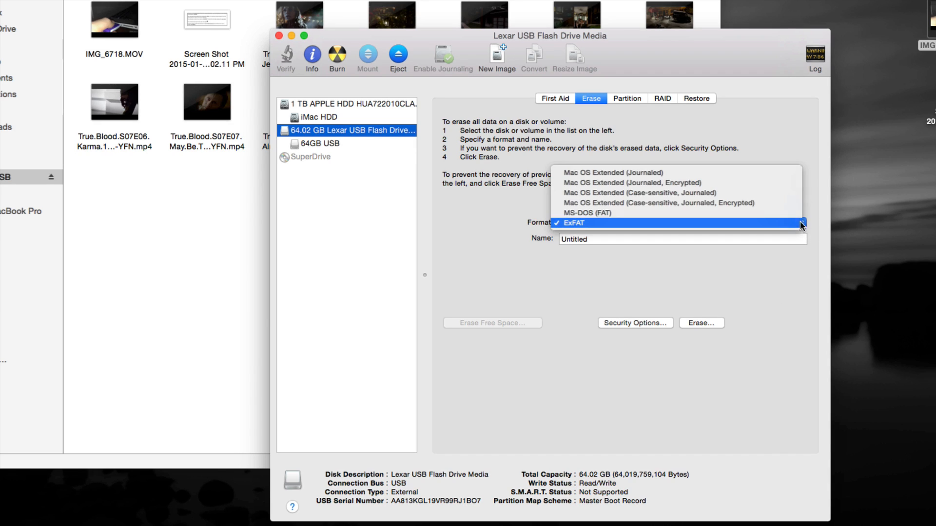
pyautogui.click(604, 213)
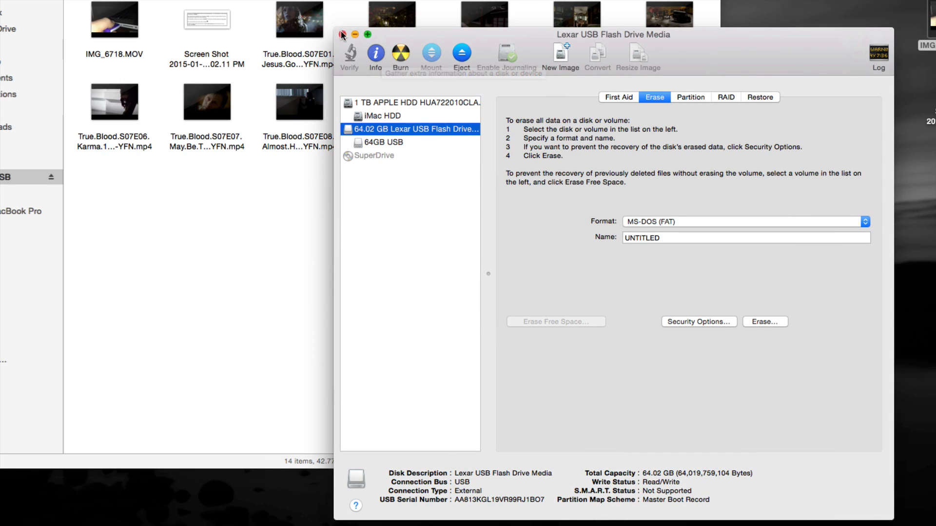
pyautogui.moveTo(771, 324)
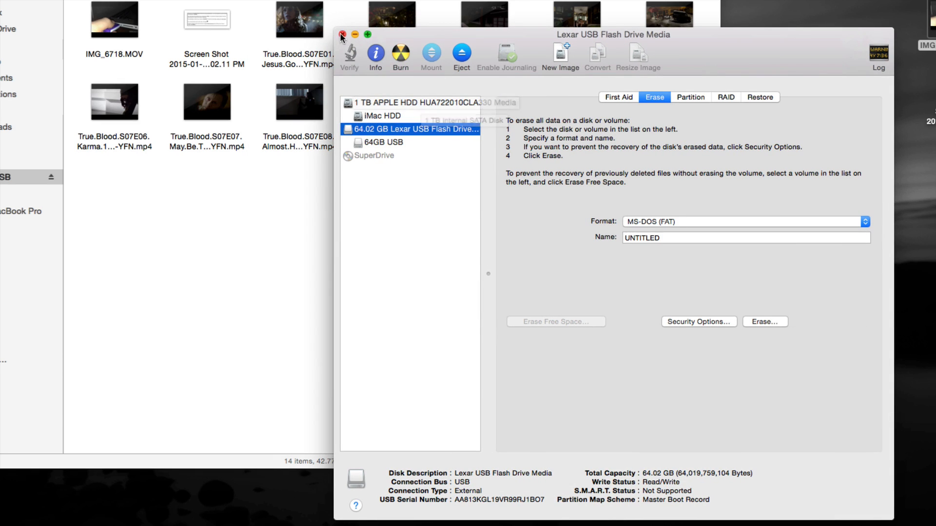
# Step: Show the Partition tab with the single 64GB USB MS-DOS (FAT) partition
pyautogui.click(690, 96)
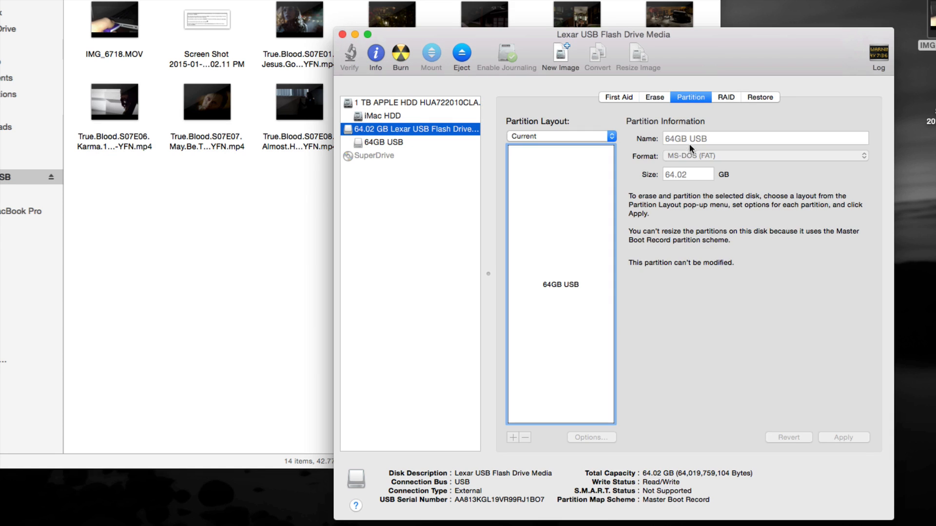
pyautogui.moveTo(628, 388)
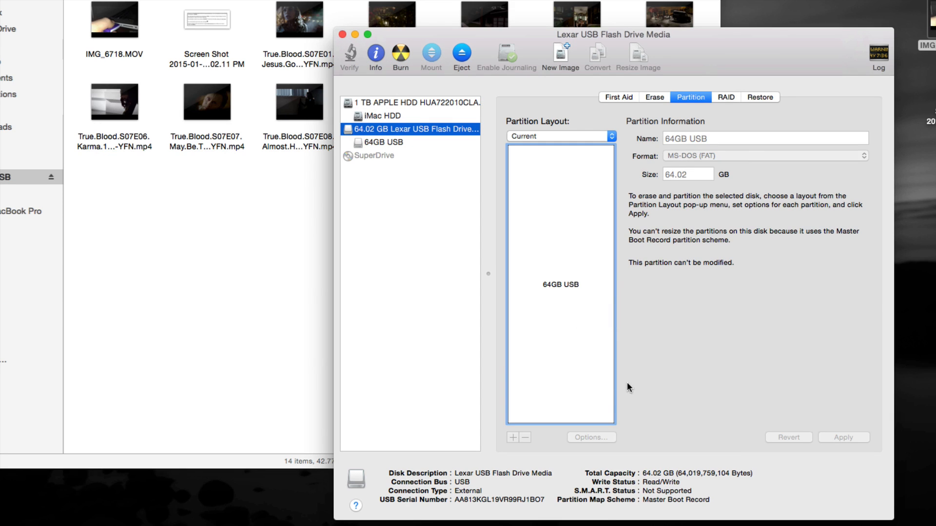
pyautogui.moveTo(597, 391)
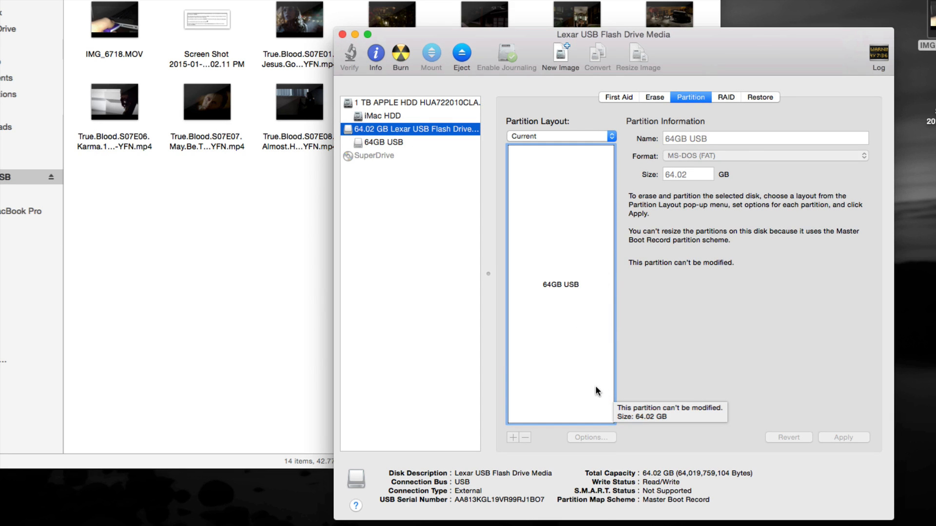
pyautogui.moveTo(676, 198)
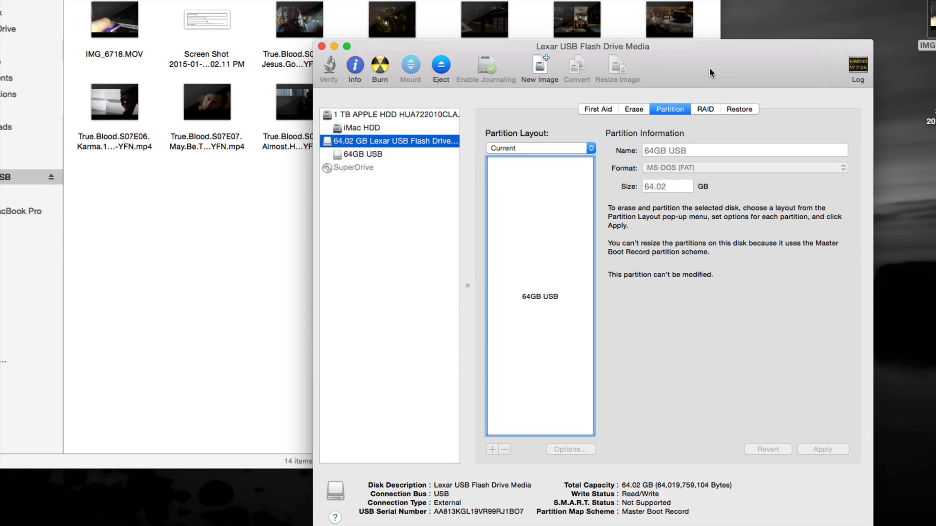
pyautogui.moveTo(550, 75)
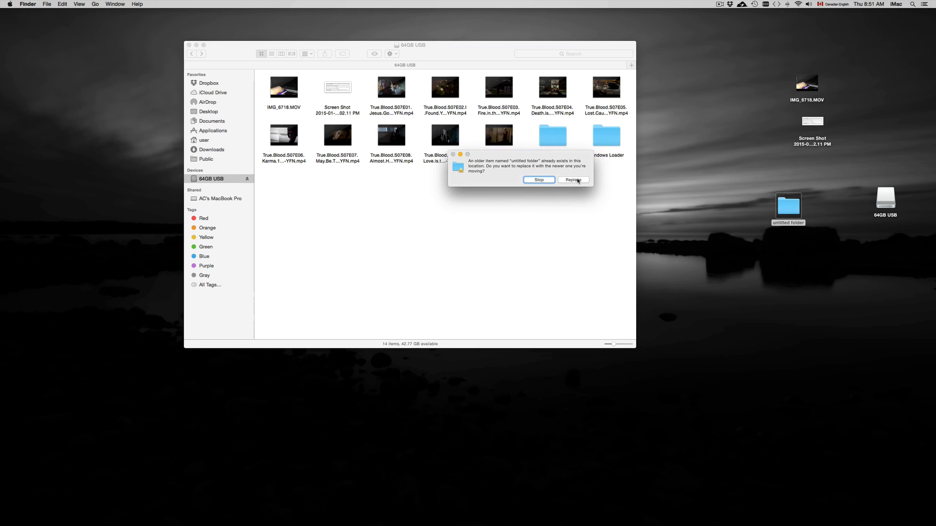
# Step: Confirm replacing the older untitled folder on the 64GB USB drive
pyautogui.click(572, 180)
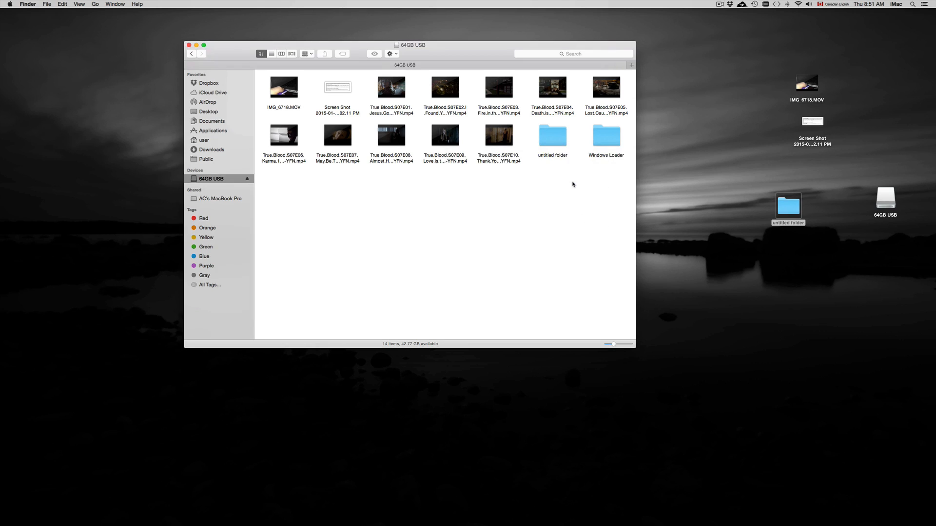